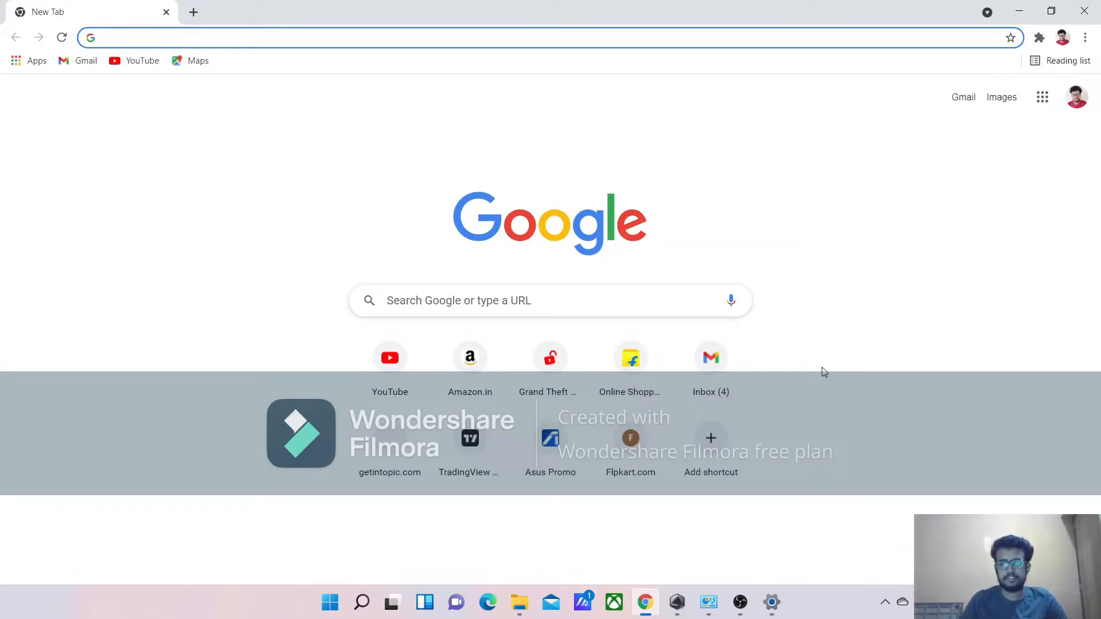
{"action": "mouse_move", "coordinate": [316, 157]}
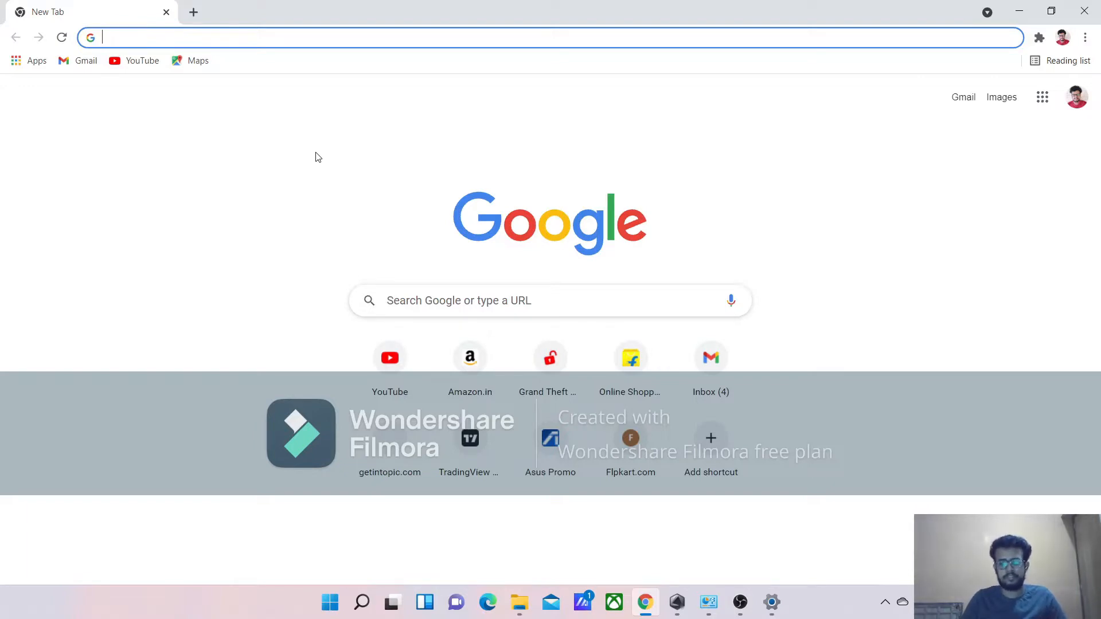
Search Google for 'asus warranty extension' using the address bar suggestion.
{"action": "type", "text": "asus warra"}
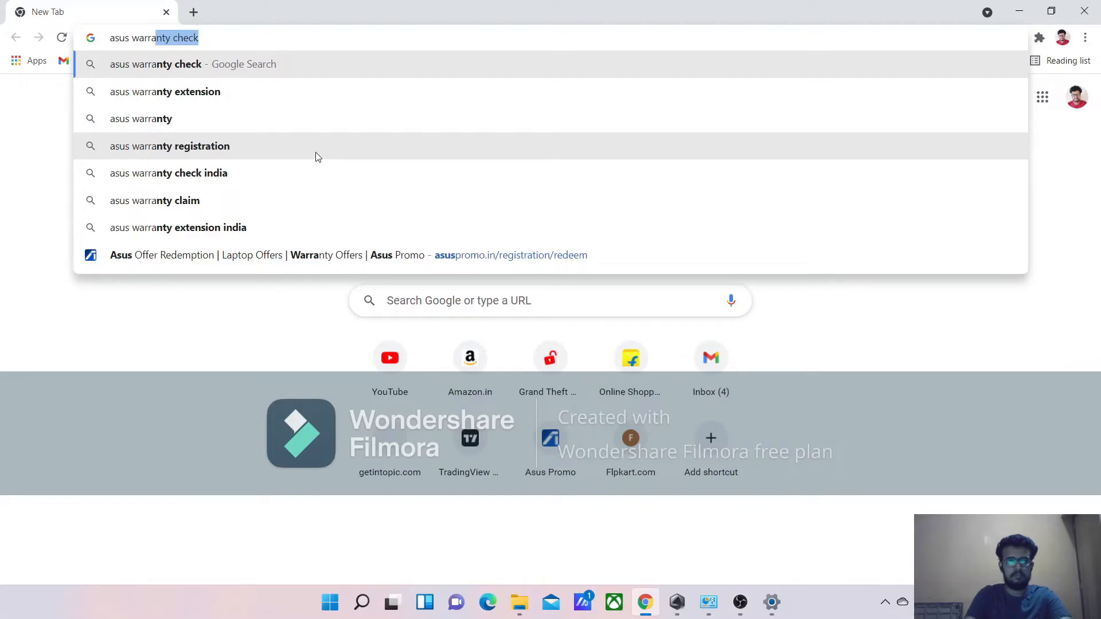
{"action": "left_click", "coordinate": [166, 91]}
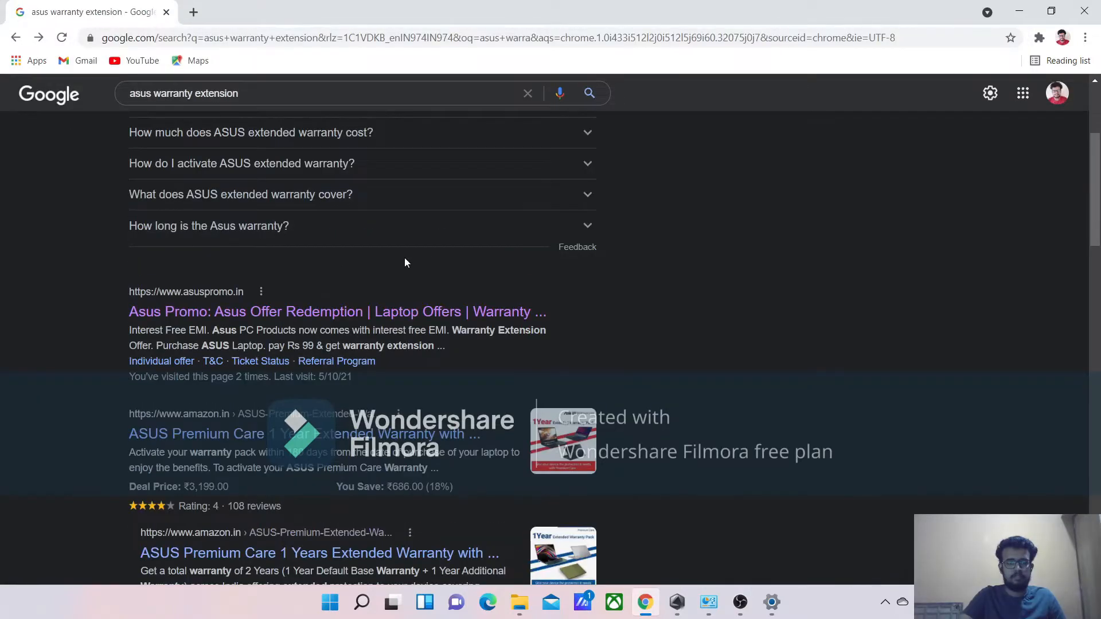
{"action": "mouse_move", "coordinate": [237, 316]}
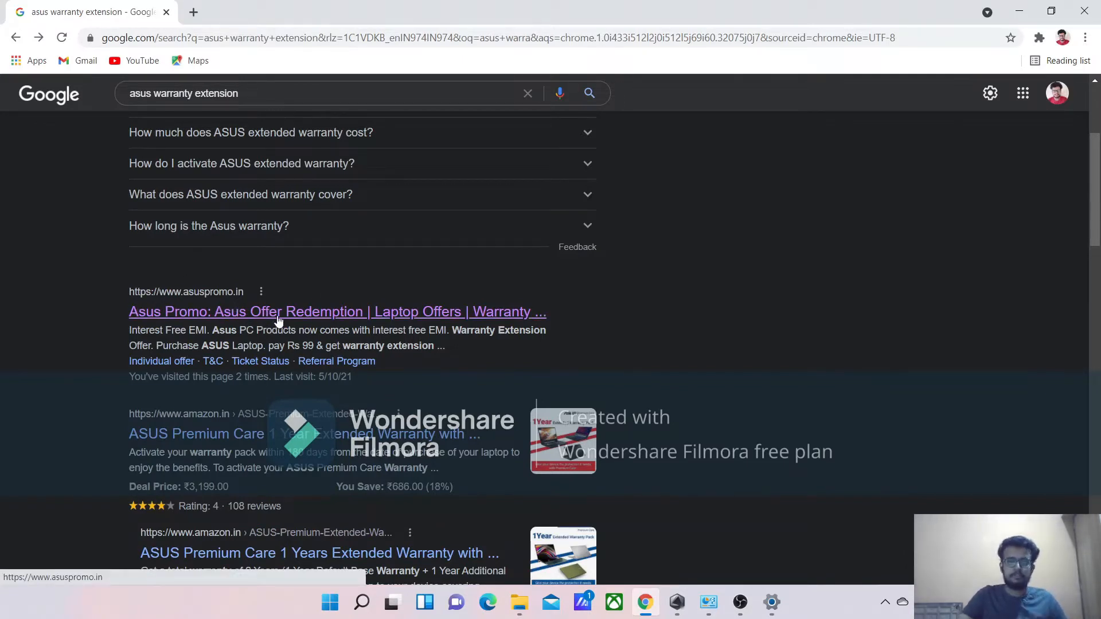
{"action": "mouse_move", "coordinate": [293, 326]}
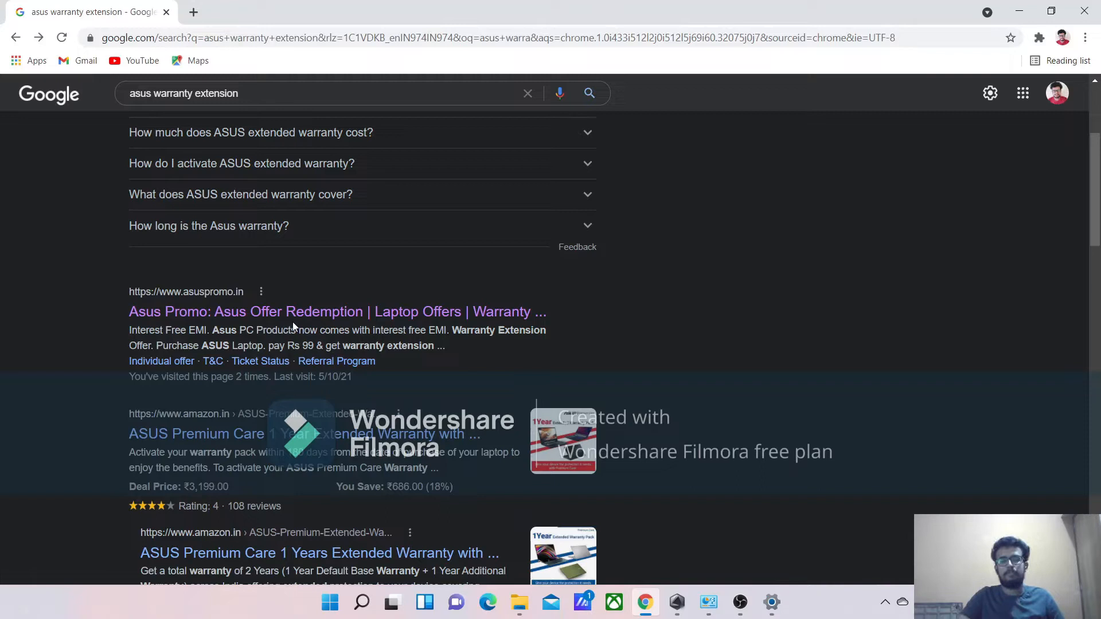
Open the Asus Promo offer redemption result in a new tab.
{"action": "right_click", "coordinate": [295, 311]}
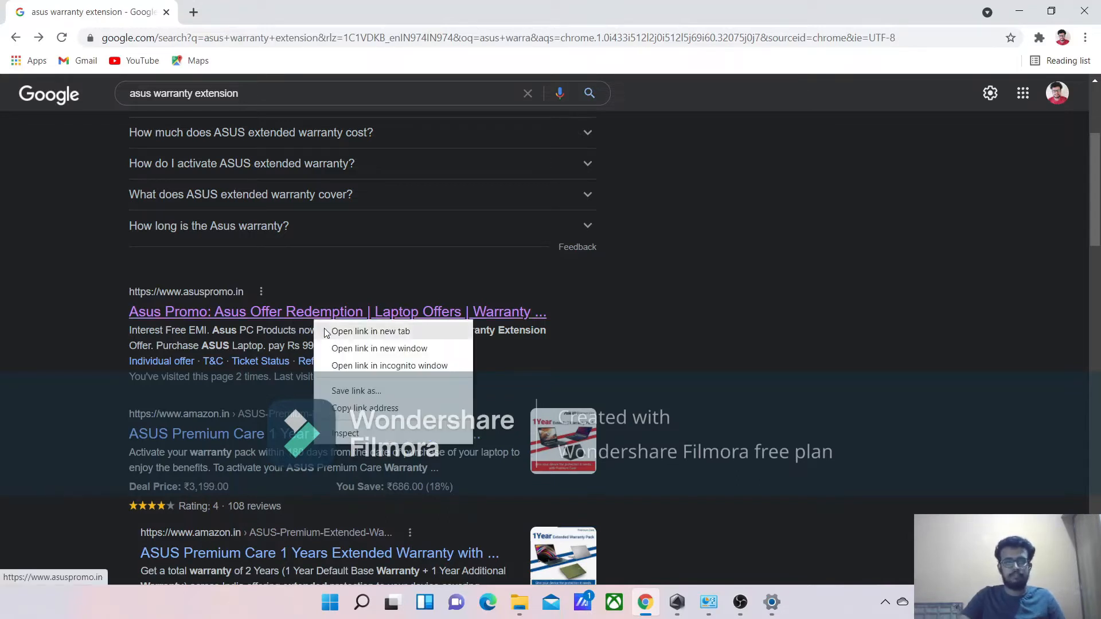
{"action": "left_click", "coordinate": [370, 331]}
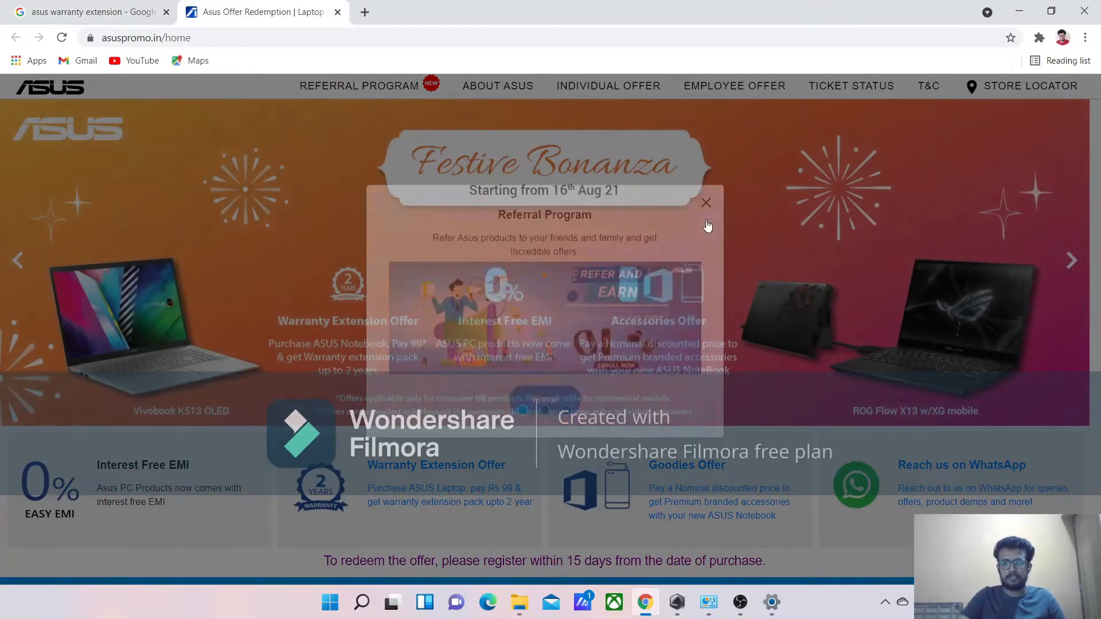
Close the Referral Program popup on the Asus Promo homepage.
{"action": "left_click", "coordinate": [707, 203]}
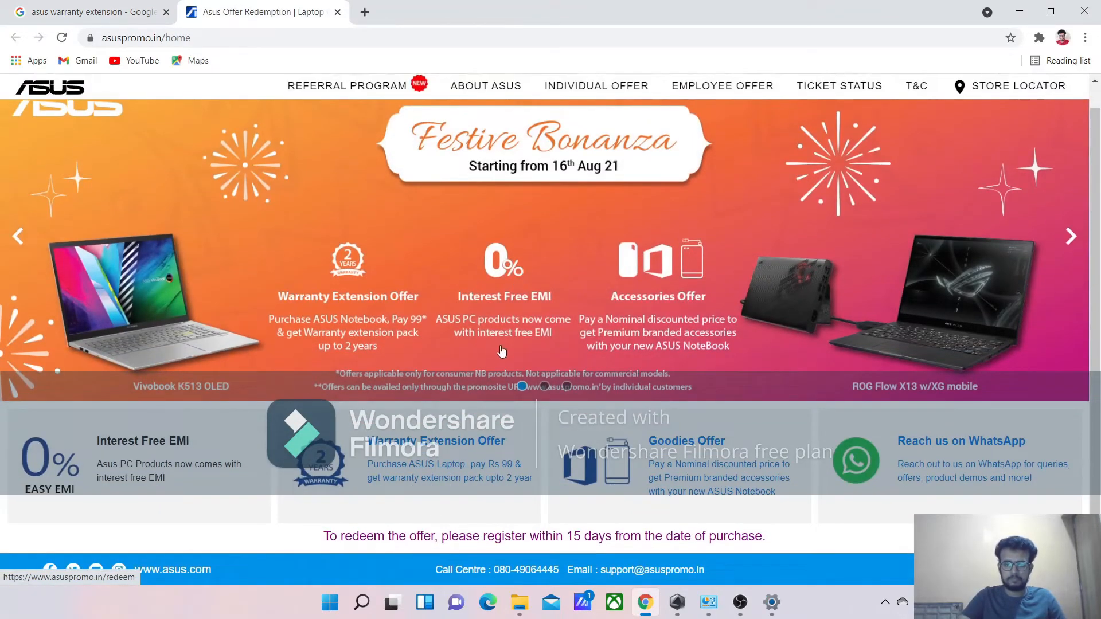
{"action": "mouse_move", "coordinate": [361, 309]}
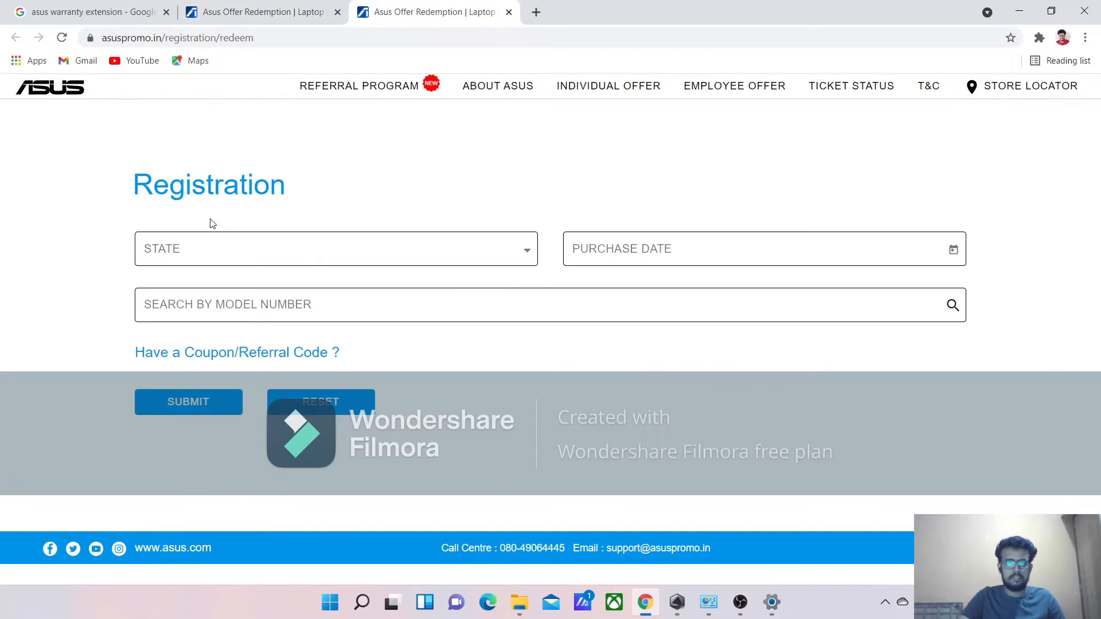
{"action": "mouse_move", "coordinate": [363, 266]}
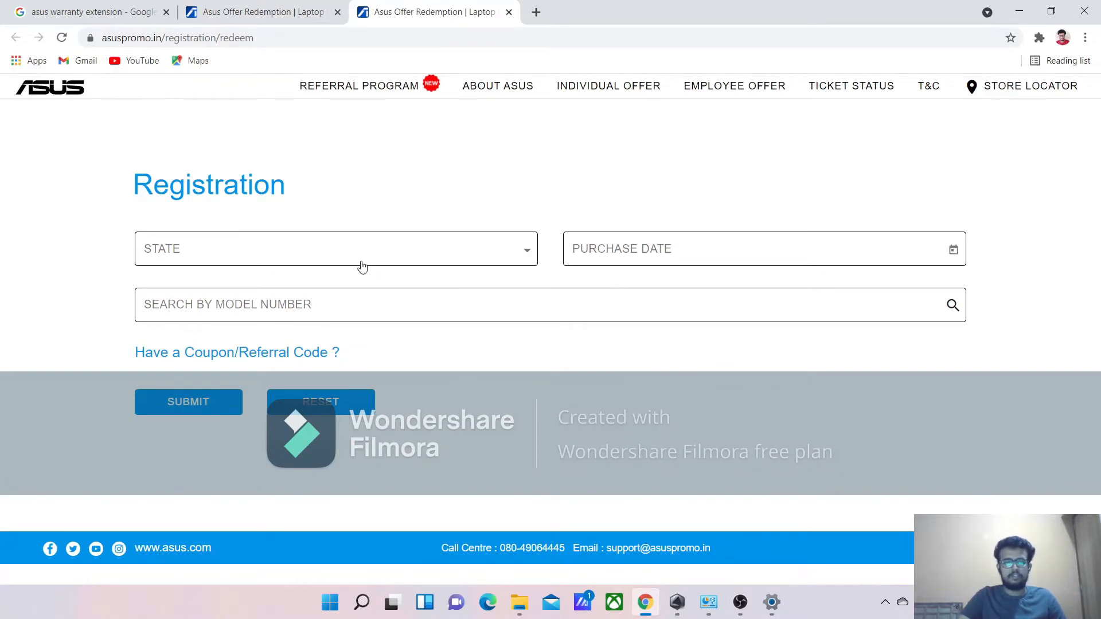
Set the state to Kerala and the purchase date to 22/10/2021.
{"action": "left_click", "coordinate": [335, 249]}
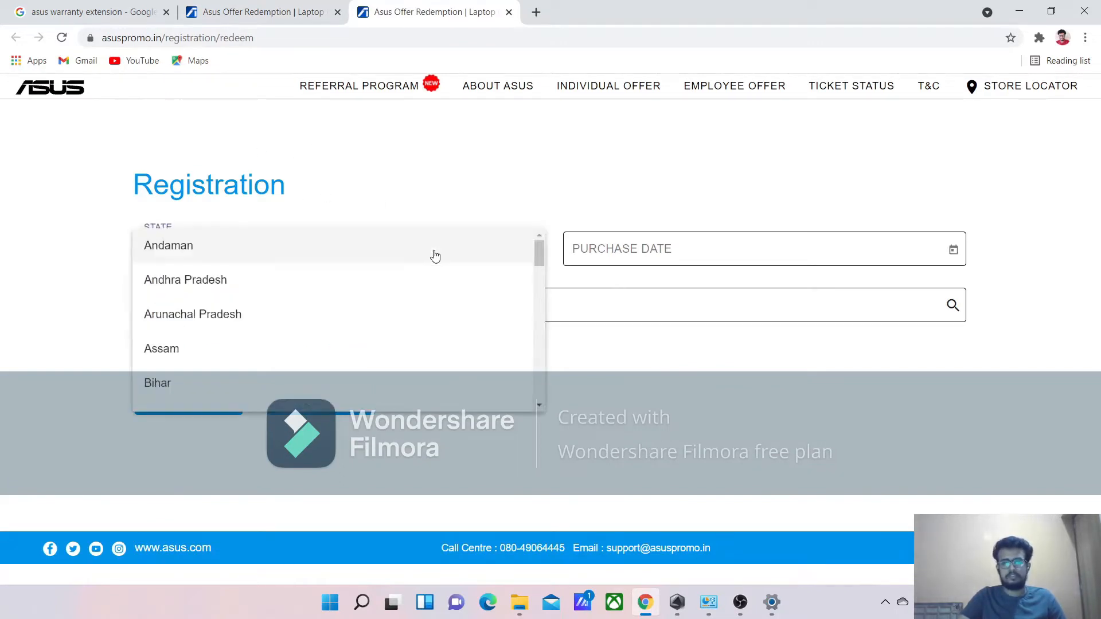
{"action": "scroll", "scroll_direction": "down", "scroll_amount": 3}
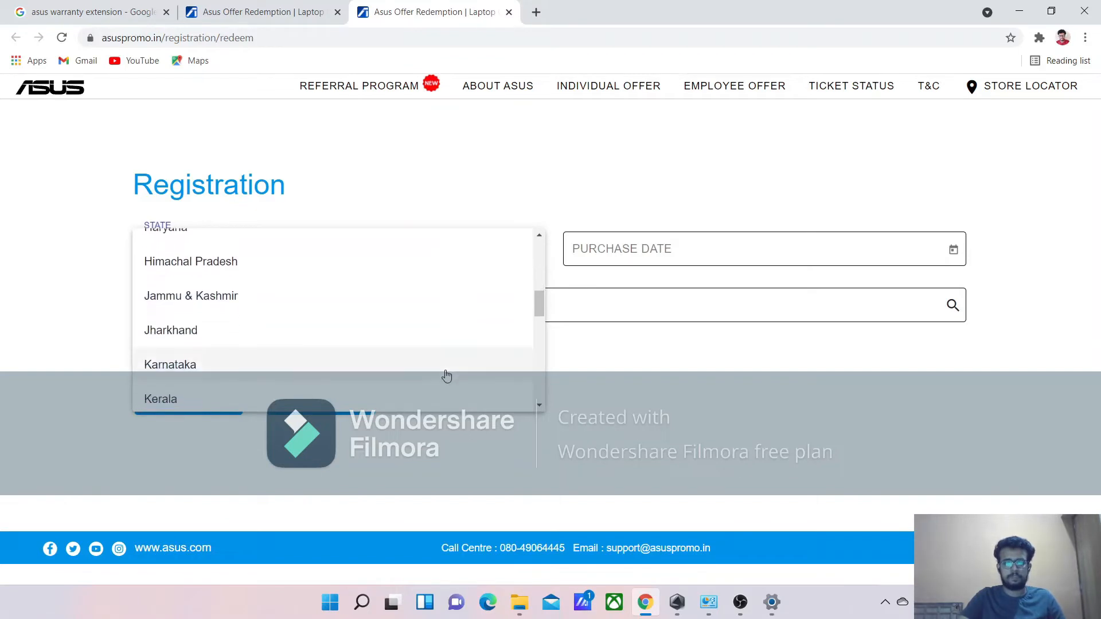
{"action": "left_click", "coordinate": [160, 400]}
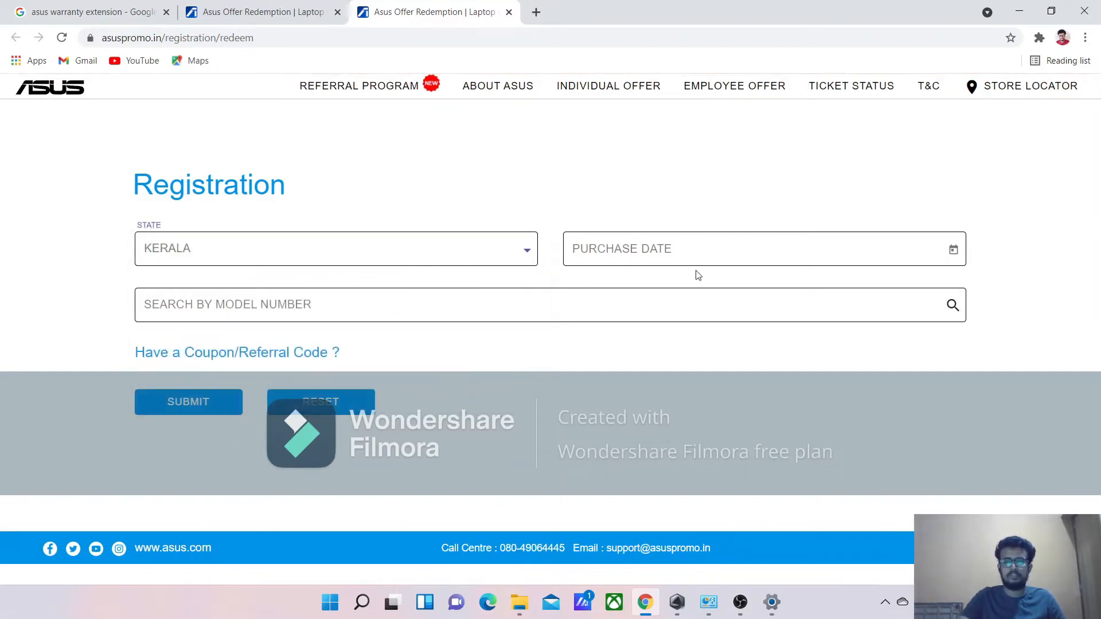
{"action": "left_click", "coordinate": [737, 249]}
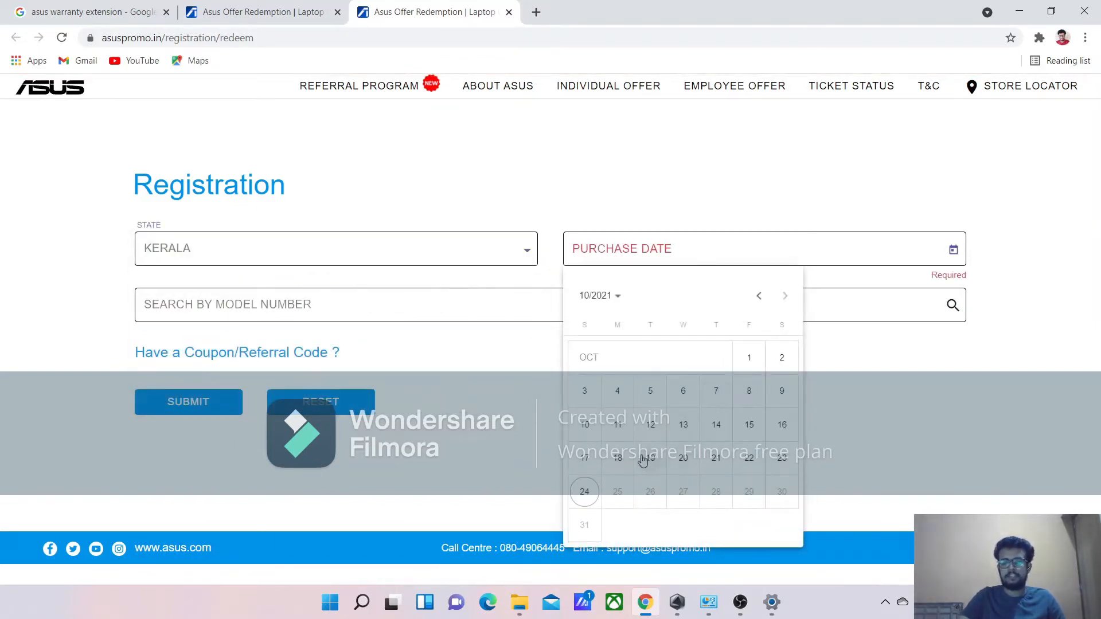
{"action": "mouse_move", "coordinate": [594, 460]}
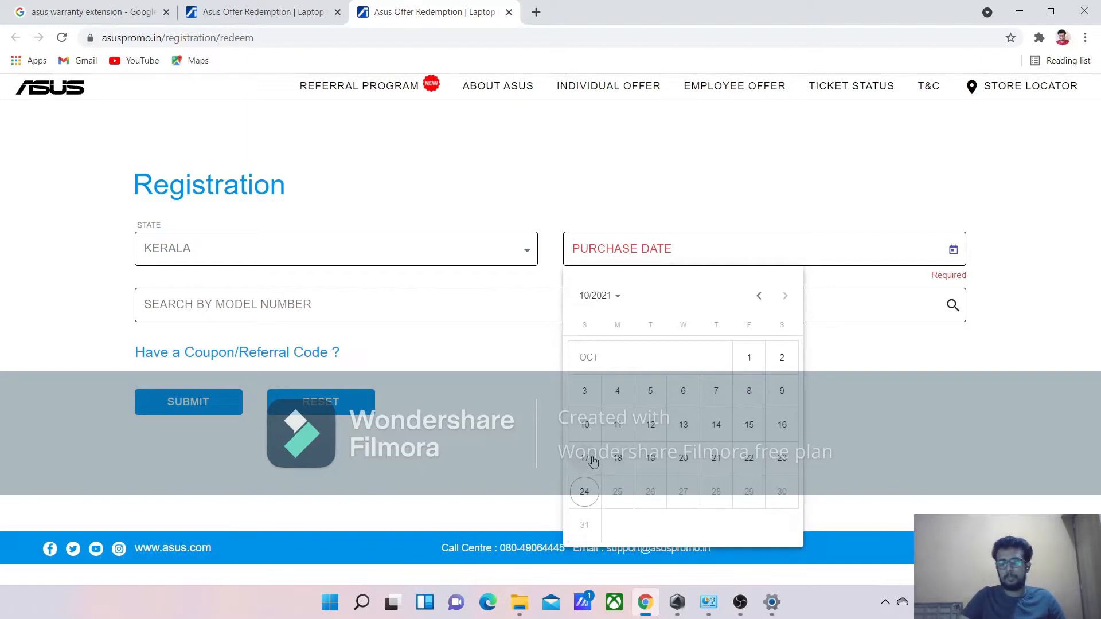
{"action": "left_click", "coordinate": [749, 459]}
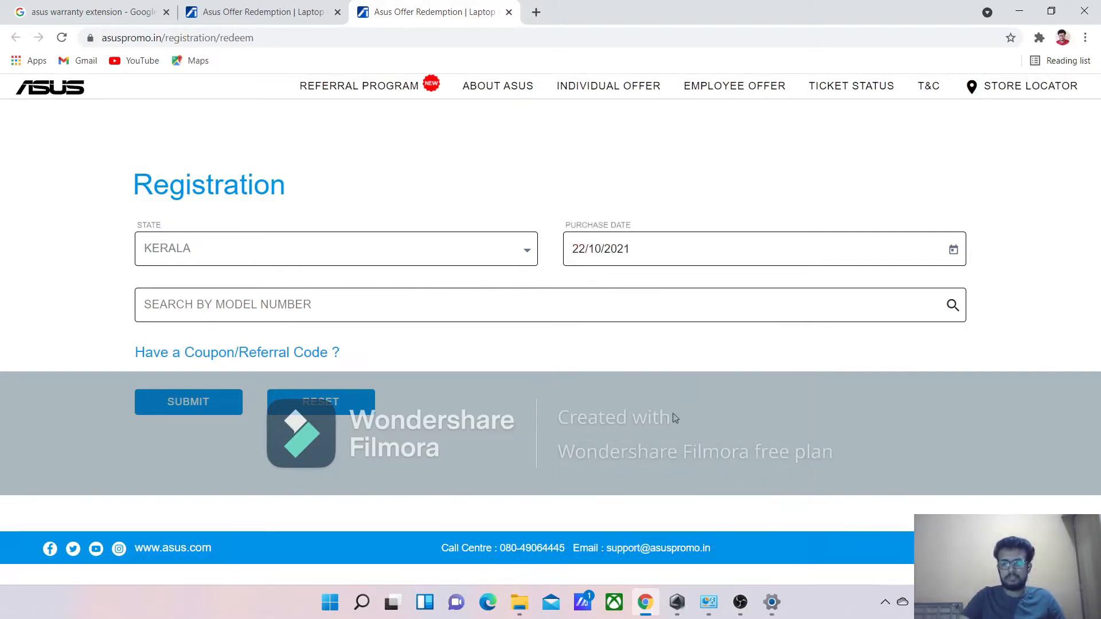
Enter model number FX504GD-E4021T and confirm the registration details.
{"action": "left_click", "coordinate": [400, 304]}
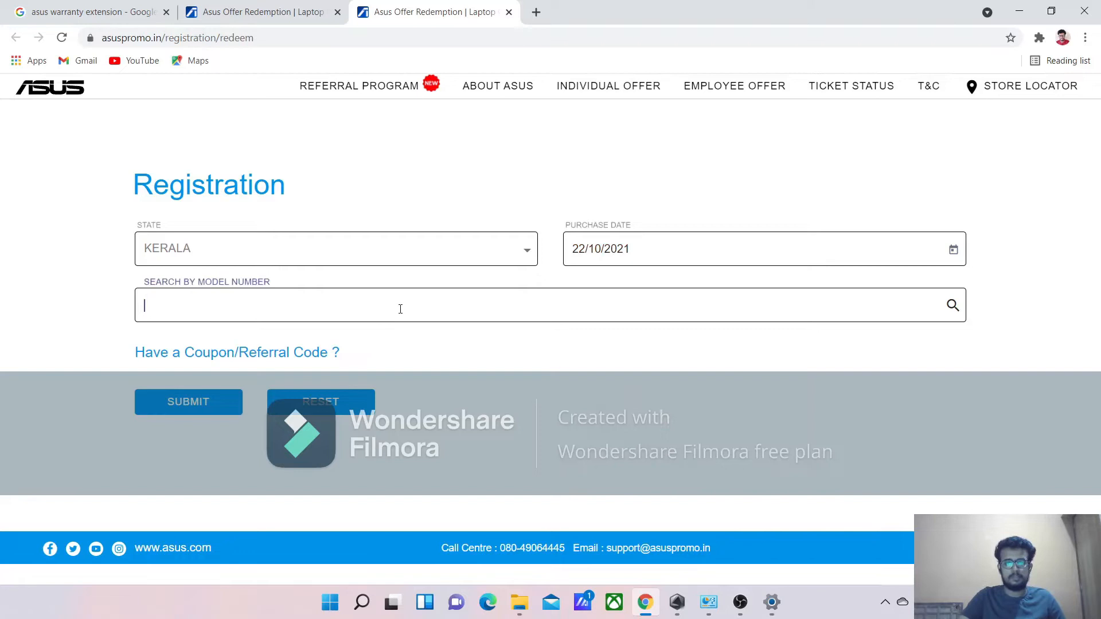
{"action": "type", "text": "fx"}
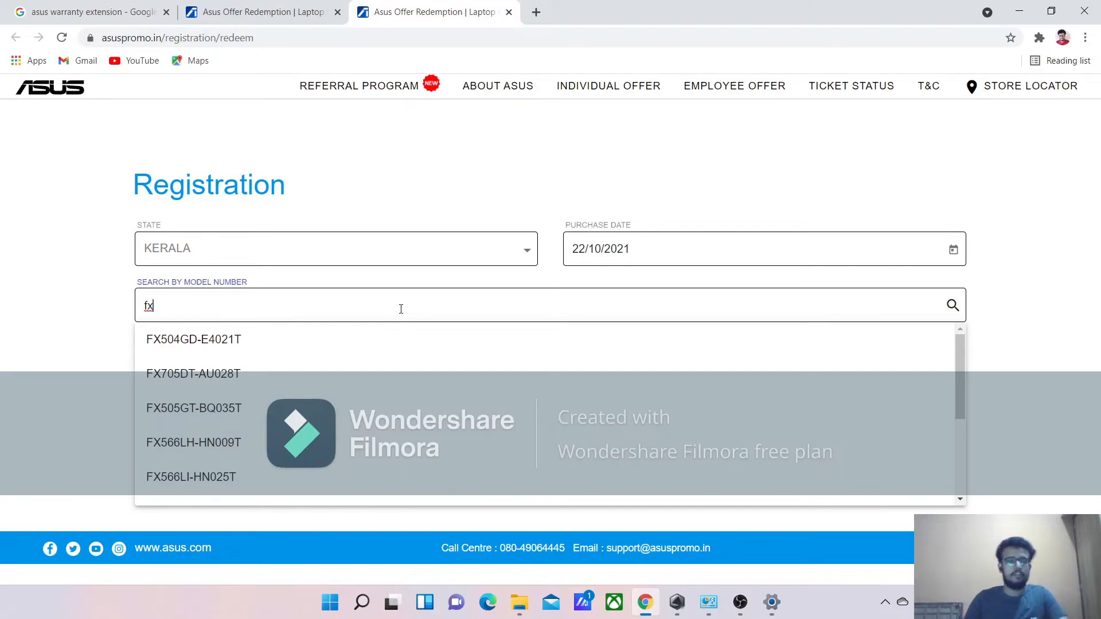
{"action": "mouse_move", "coordinate": [328, 357]}
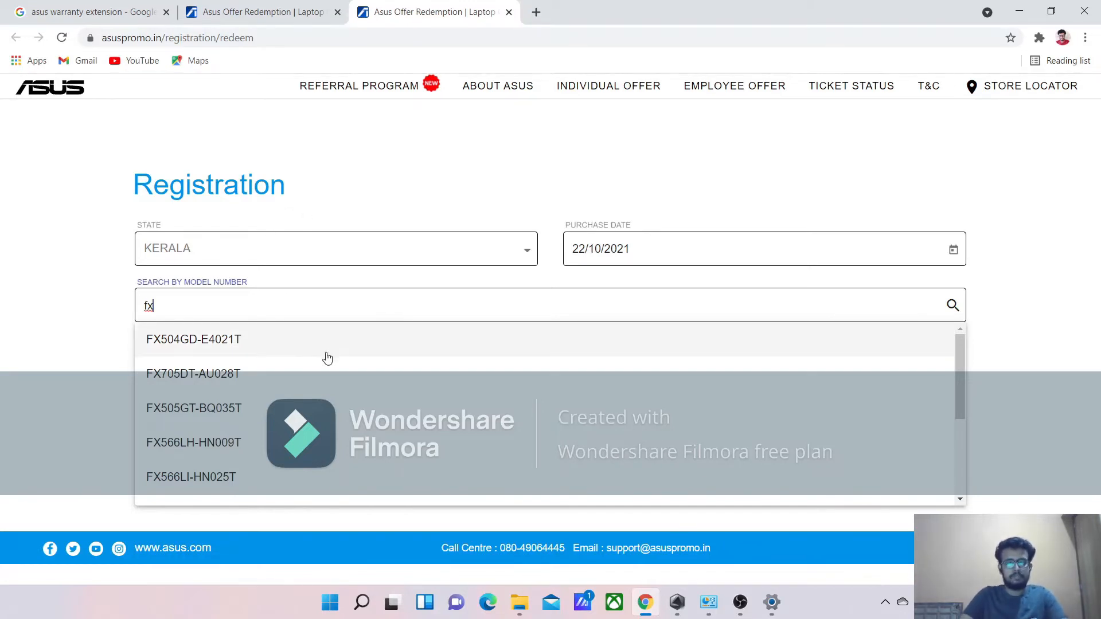
{"action": "left_click", "coordinate": [194, 339]}
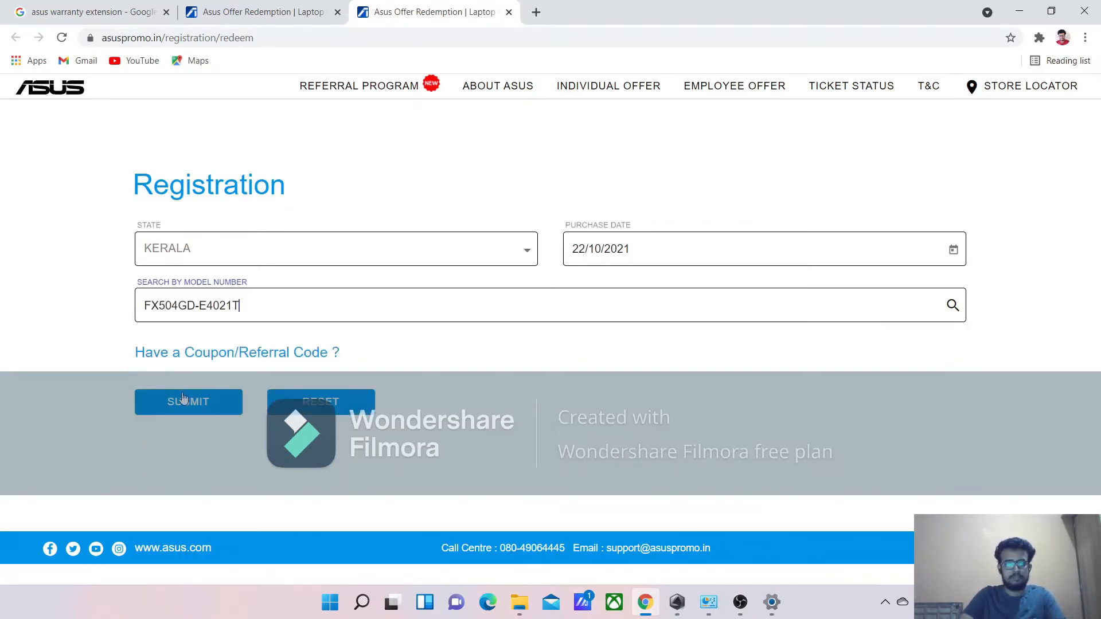
Submit the registration and scroll the Festive Bonanza offers to the 3-year warranty card.
{"action": "left_click", "coordinate": [188, 402]}
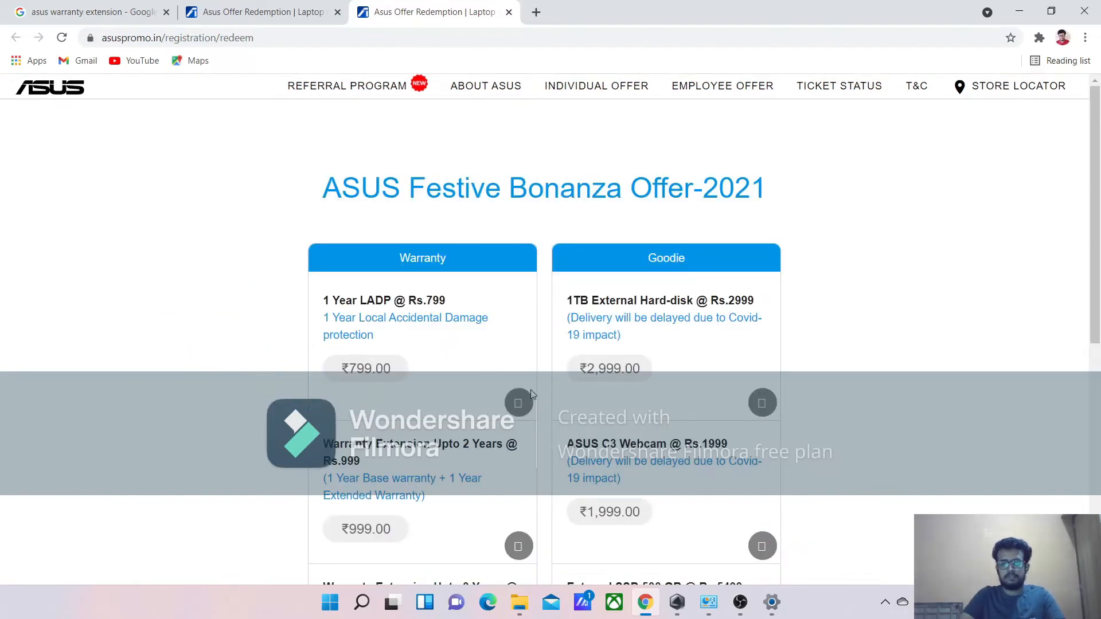
{"action": "scroll", "scroll_direction": "up", "scroll_amount": 3}
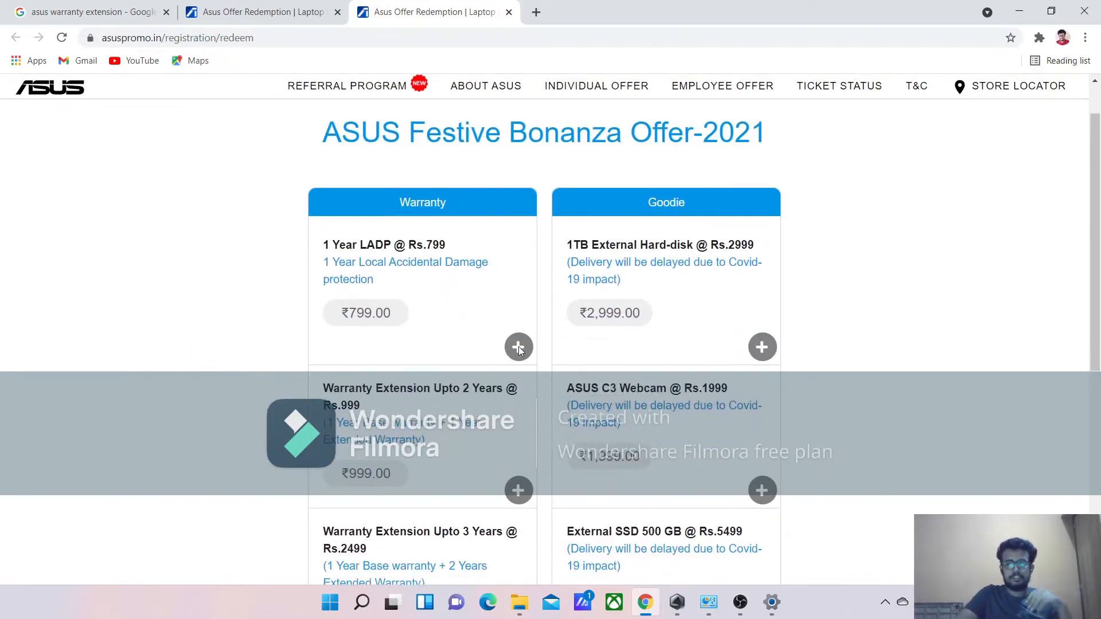
{"action": "scroll", "scroll_direction": "down", "scroll_amount": 3}
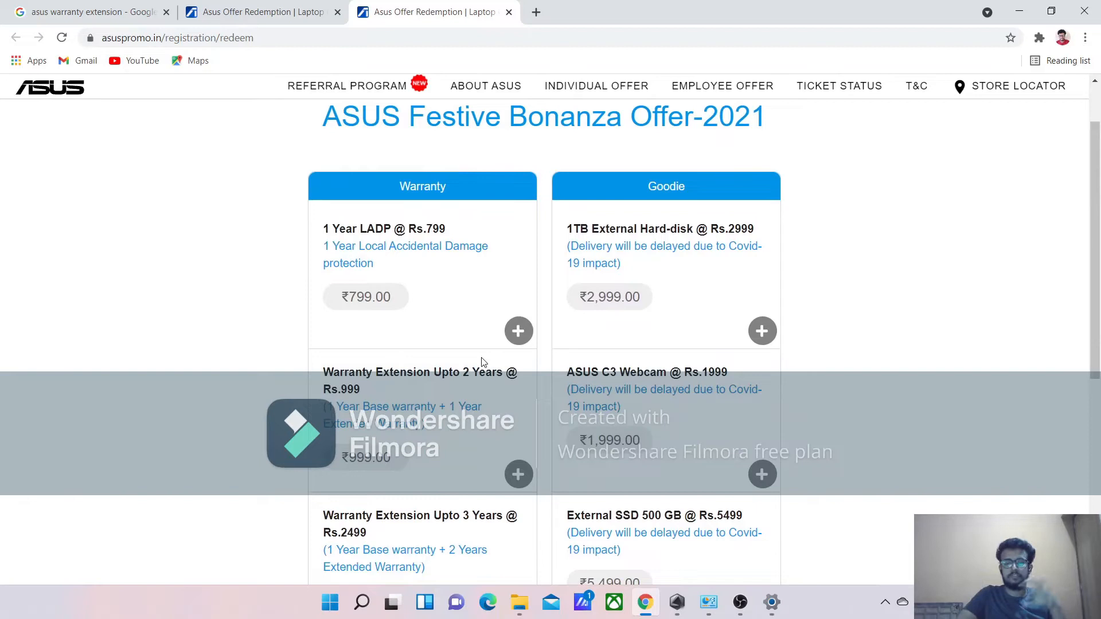
{"action": "mouse_move", "coordinate": [528, 353]}
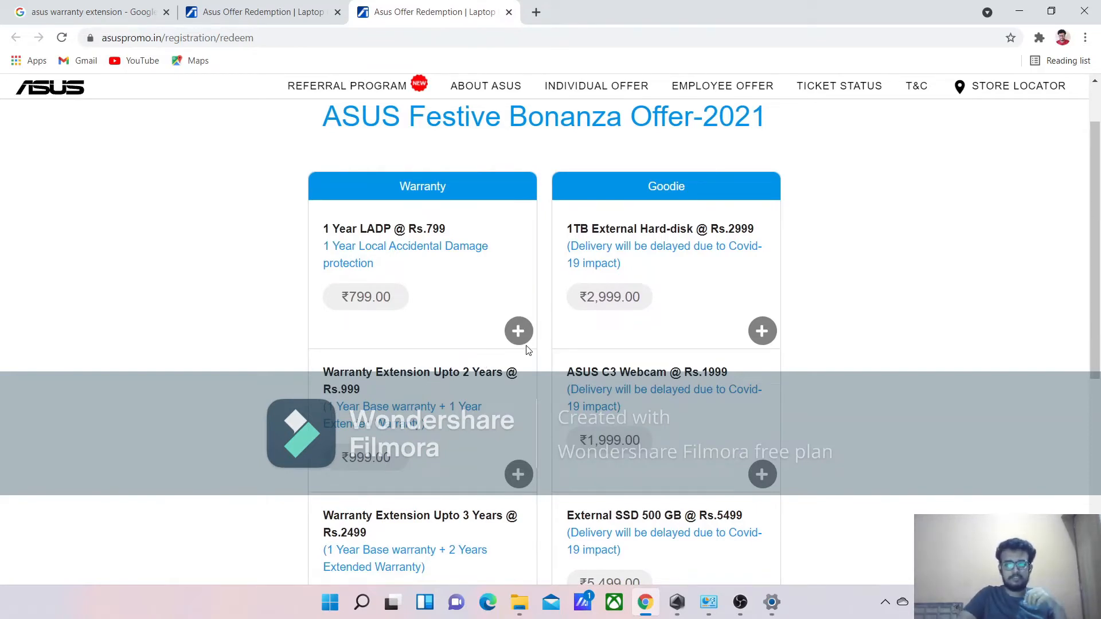
{"action": "scroll", "scroll_direction": "down", "scroll_amount": 3}
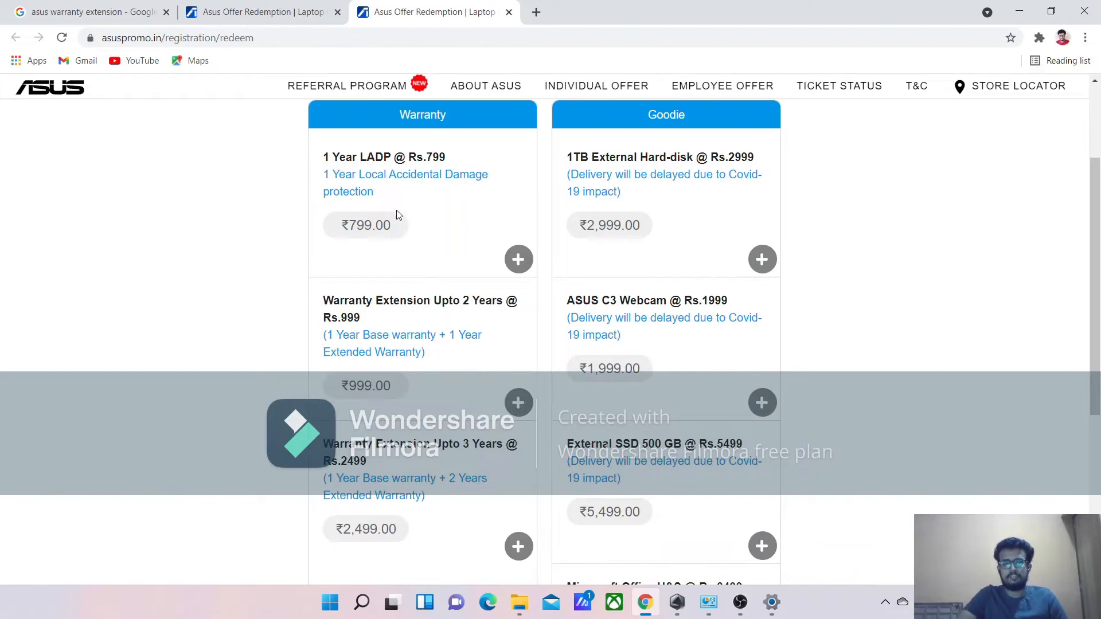
{"action": "mouse_move", "coordinate": [397, 217]}
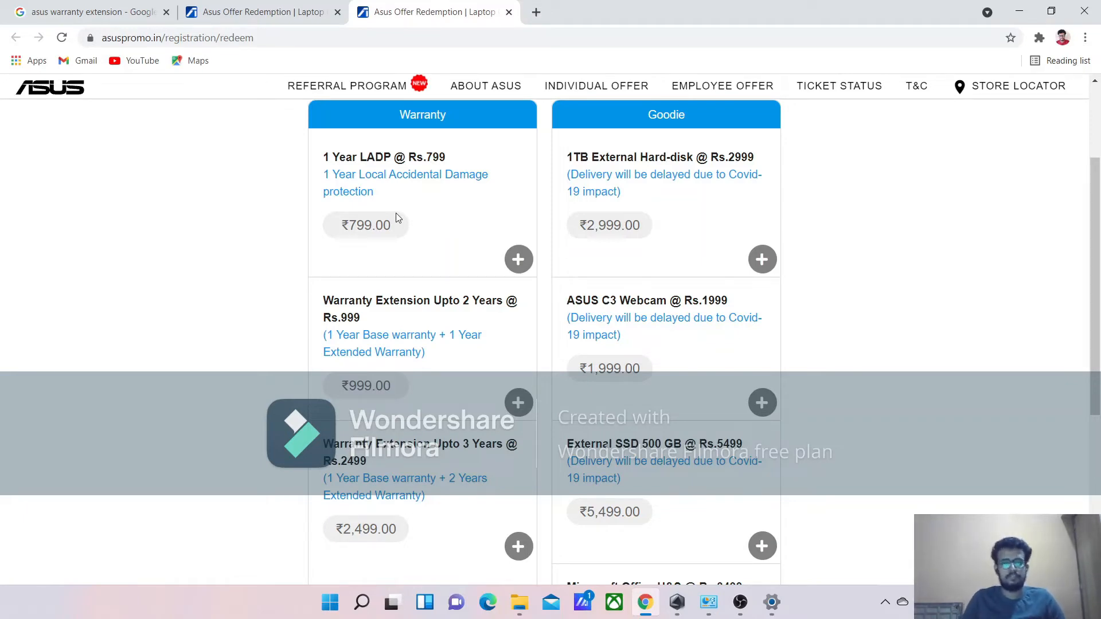
{"action": "scroll", "scroll_direction": "down", "scroll_amount": 3}
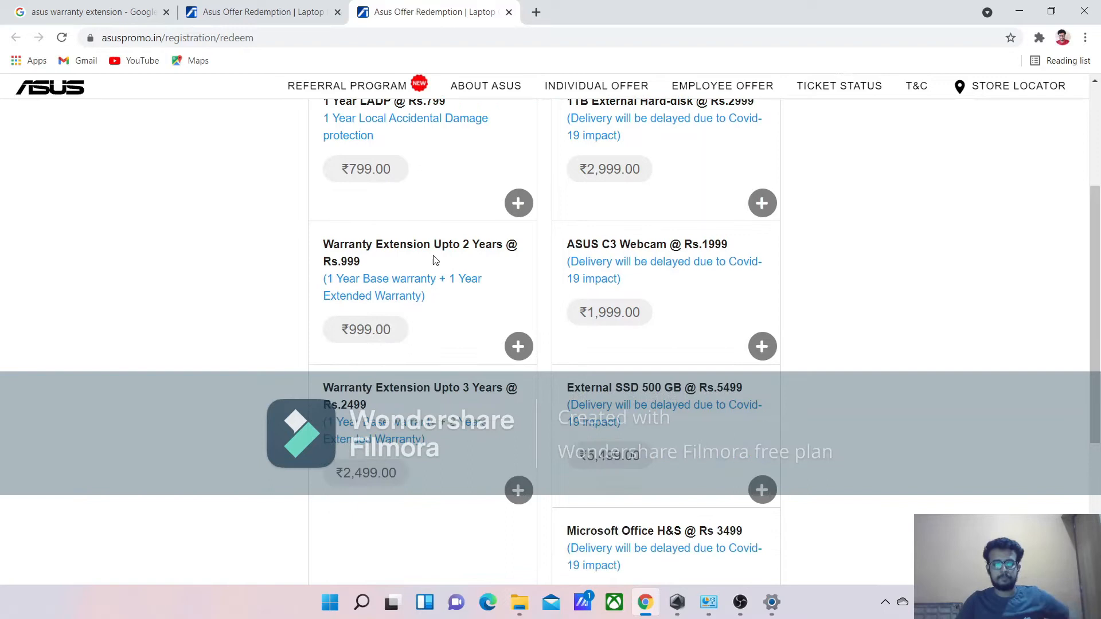
{"action": "scroll", "scroll_direction": "down", "scroll_amount": 3}
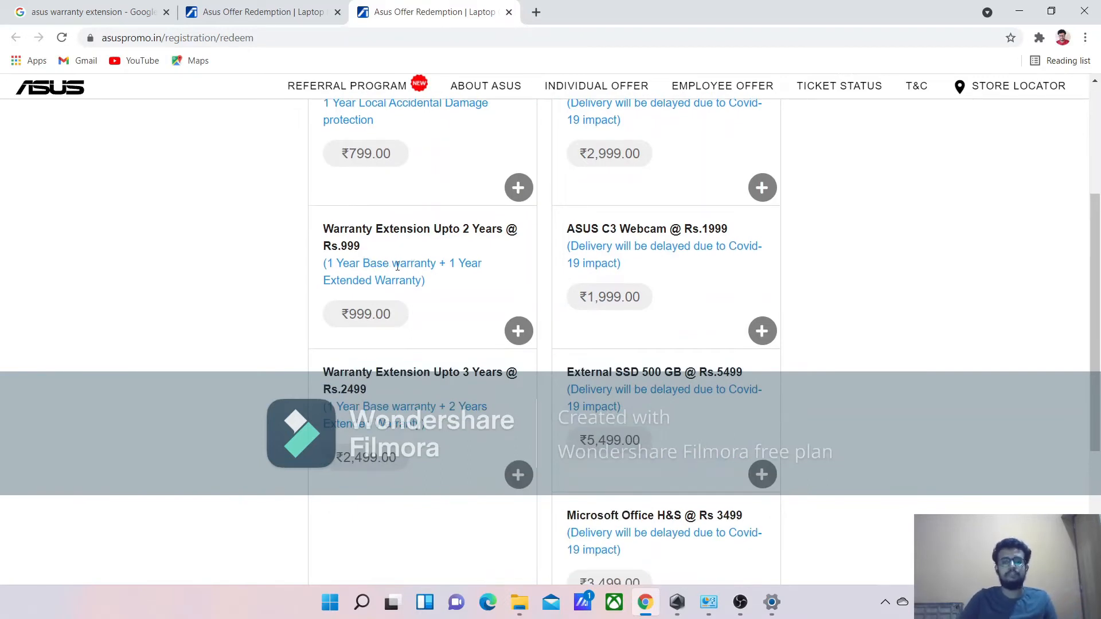
{"action": "mouse_move", "coordinate": [511, 264]}
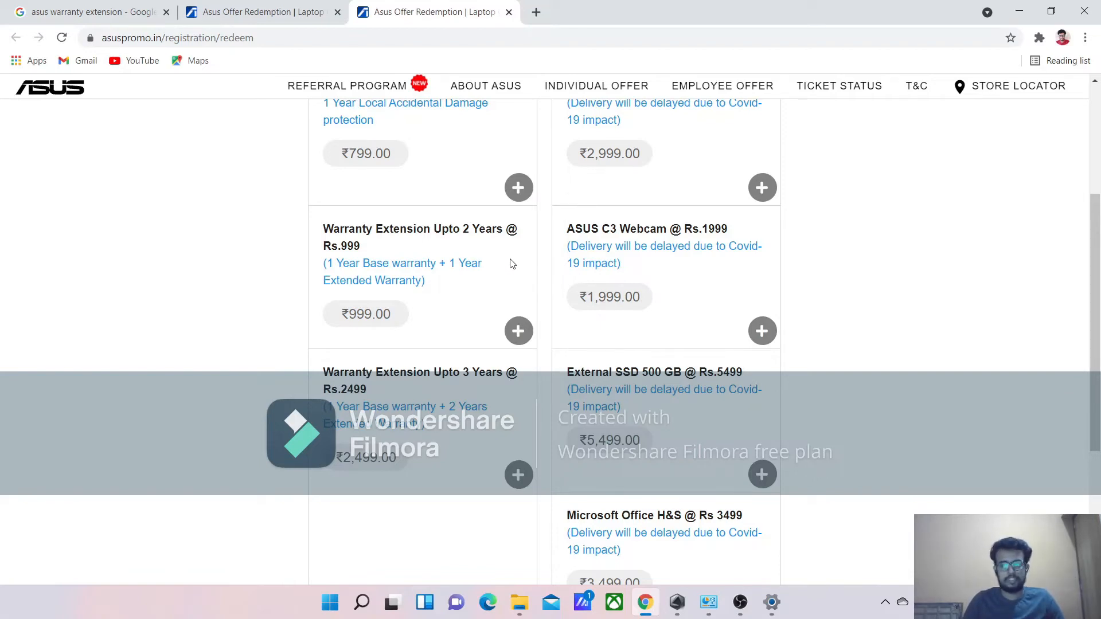
{"action": "mouse_move", "coordinate": [502, 269]}
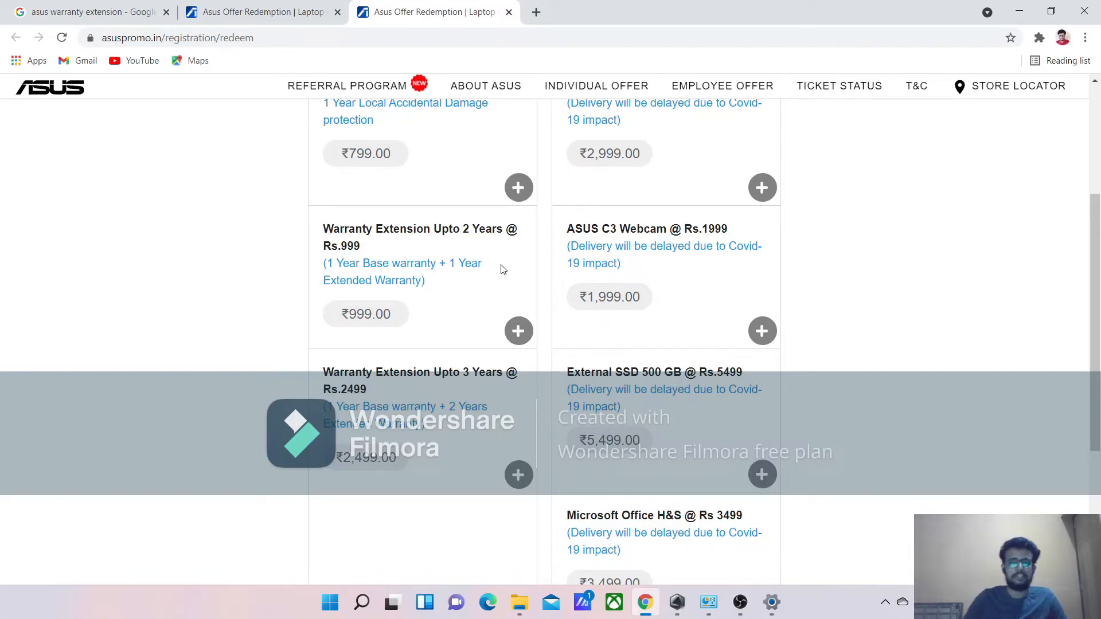
{"action": "scroll", "scroll_direction": "down", "scroll_amount": 3}
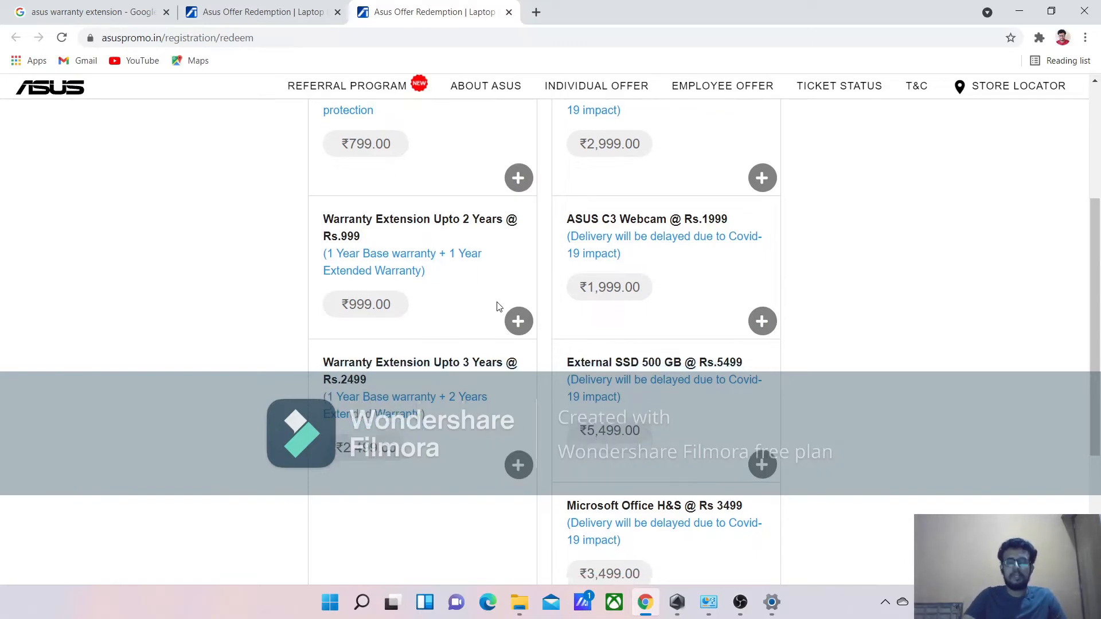
{"action": "scroll", "scroll_direction": "down", "scroll_amount": 3}
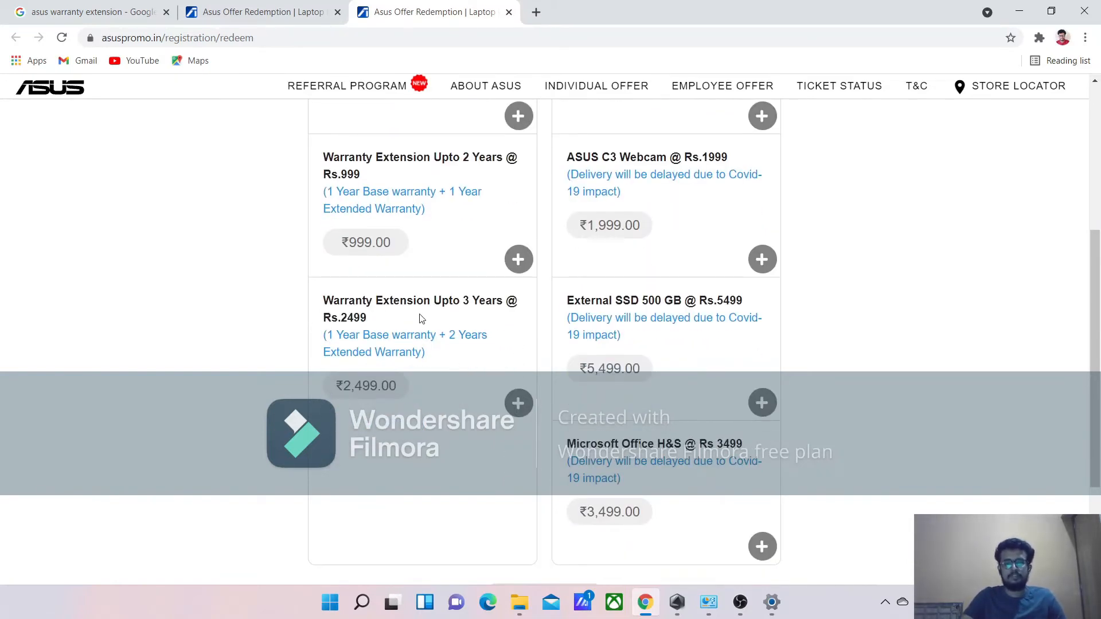
{"action": "mouse_move", "coordinate": [510, 323]}
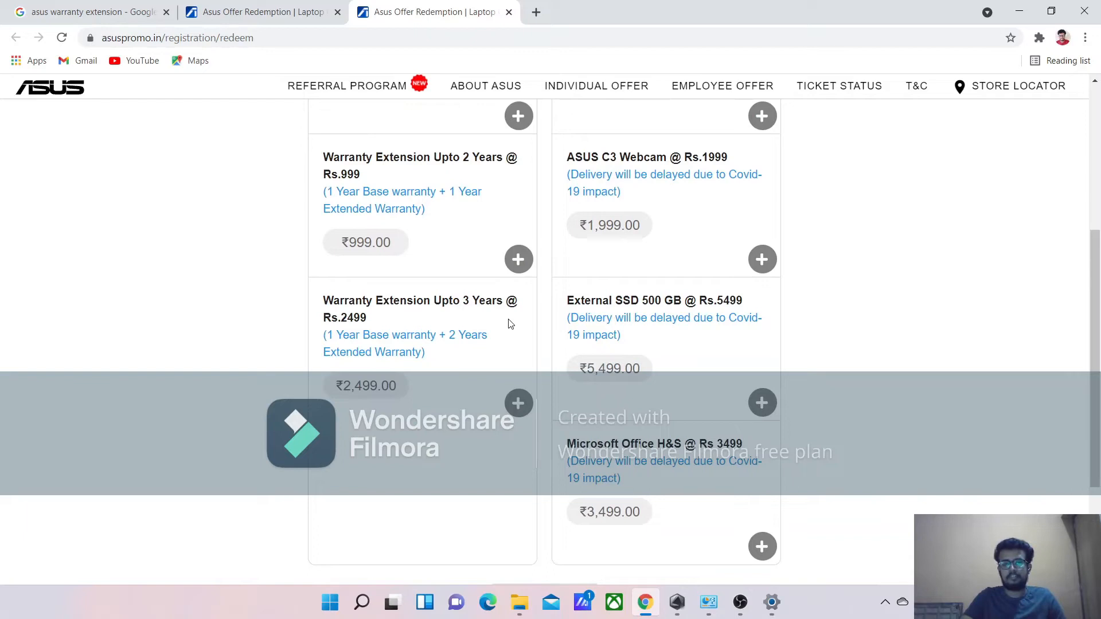
{"action": "mouse_move", "coordinate": [492, 321]}
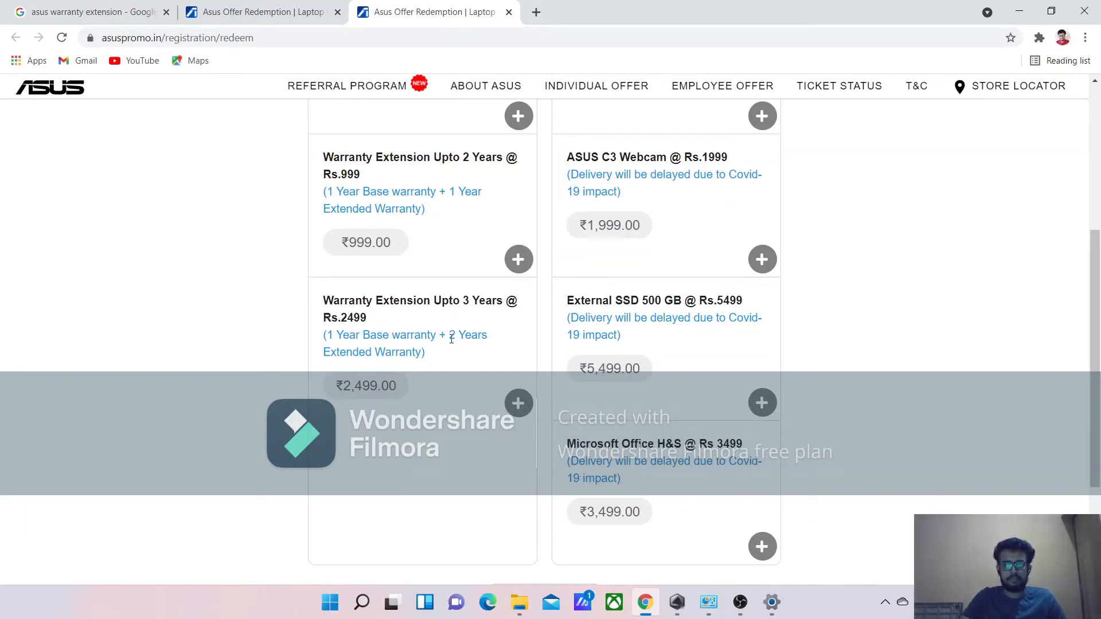
{"action": "mouse_move", "coordinate": [495, 395]}
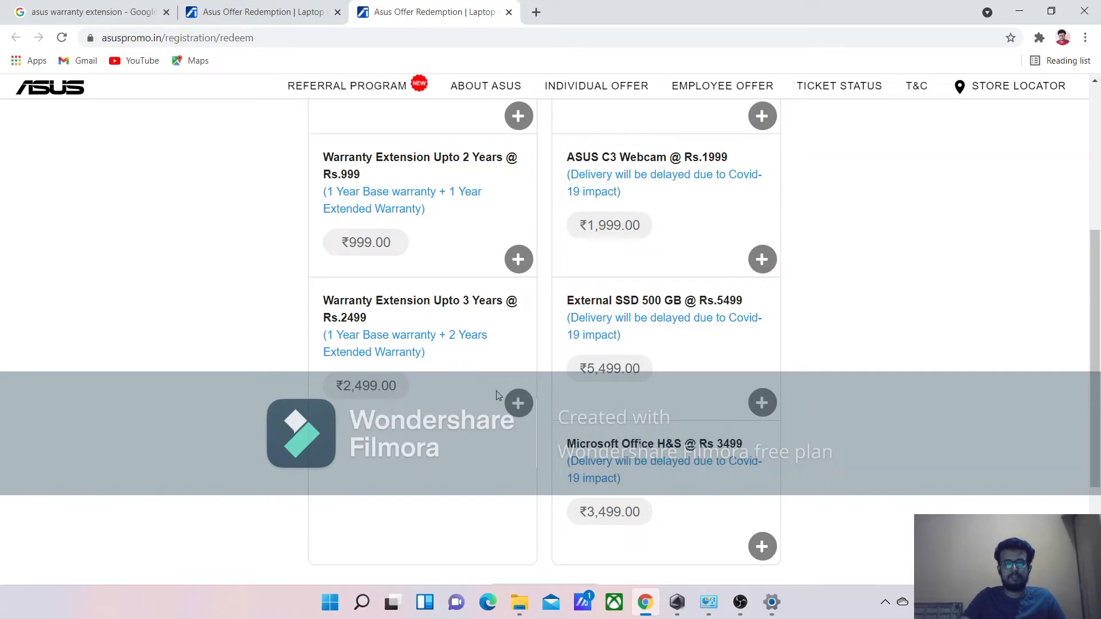
Add the Warranty Extension Upto 3 Years plan (₹2,499) and proceed.
{"action": "scroll", "scroll_direction": "down", "scroll_amount": 3}
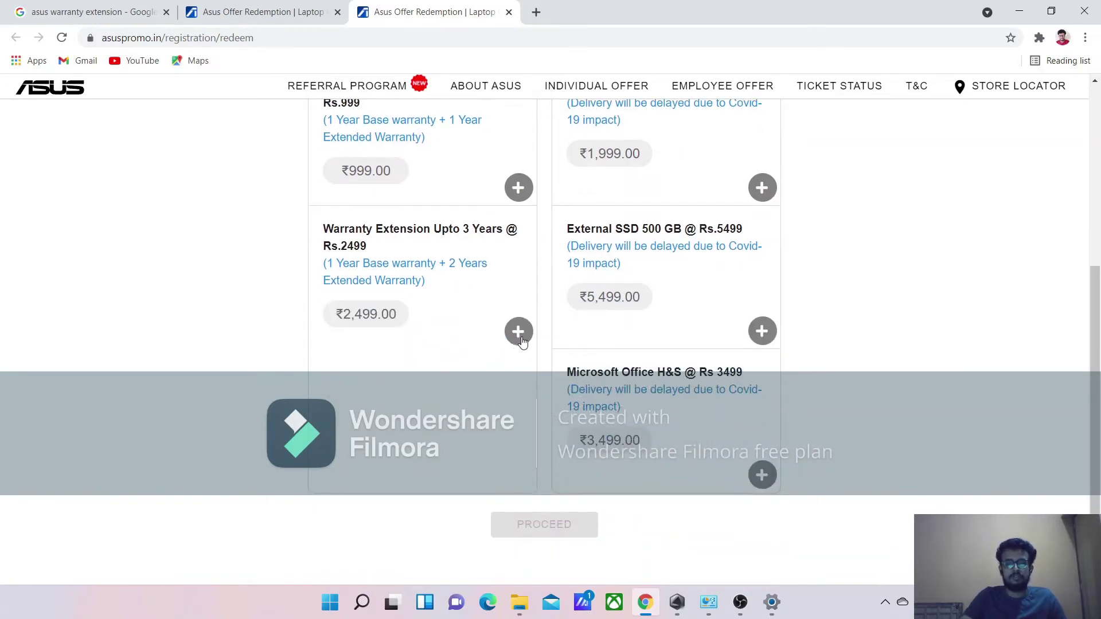
{"action": "left_click", "coordinate": [518, 331]}
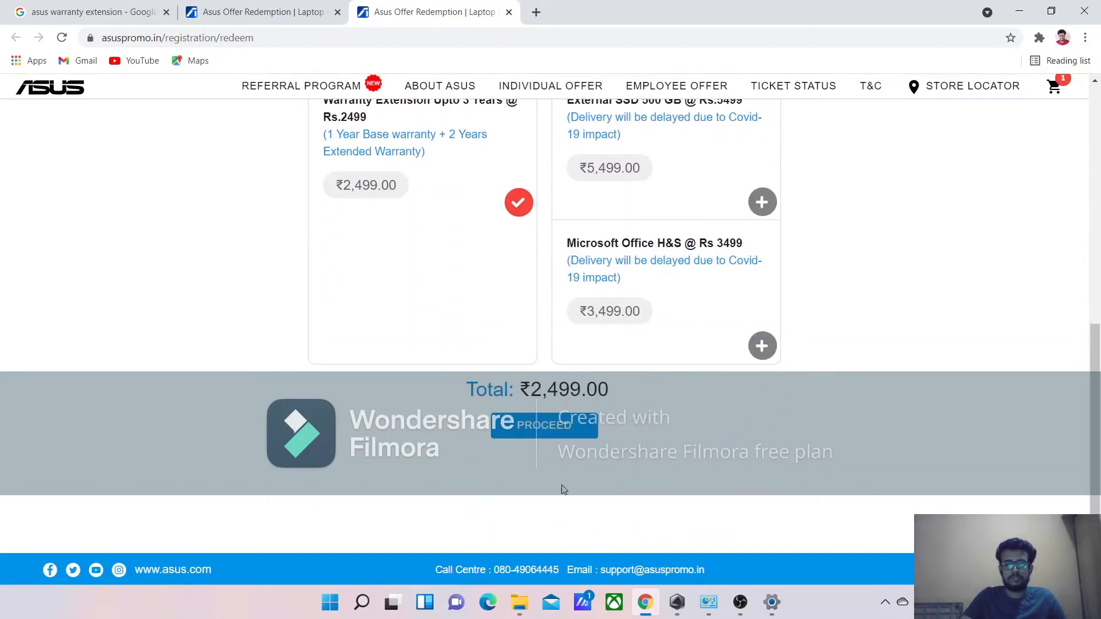
{"action": "left_click", "coordinate": [544, 424]}
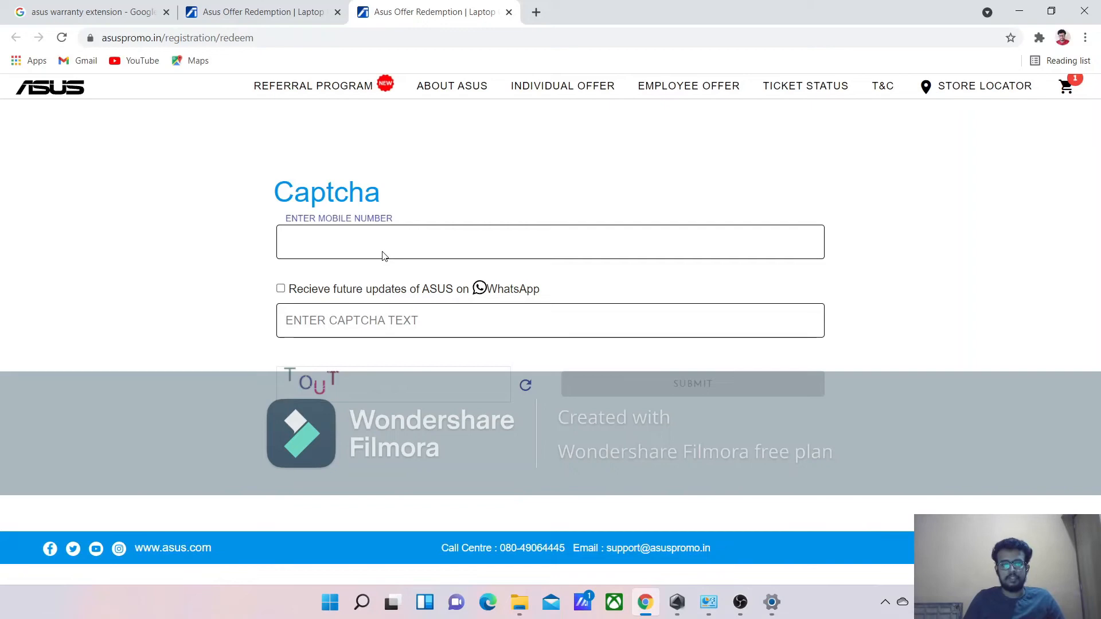
{"action": "mouse_move", "coordinate": [431, 332]}
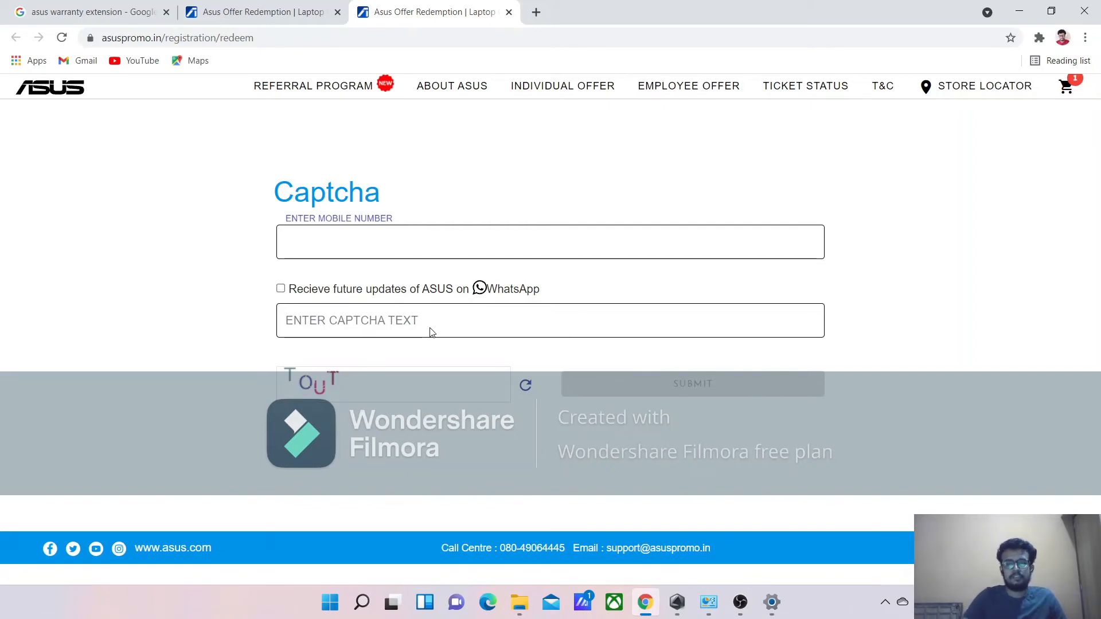